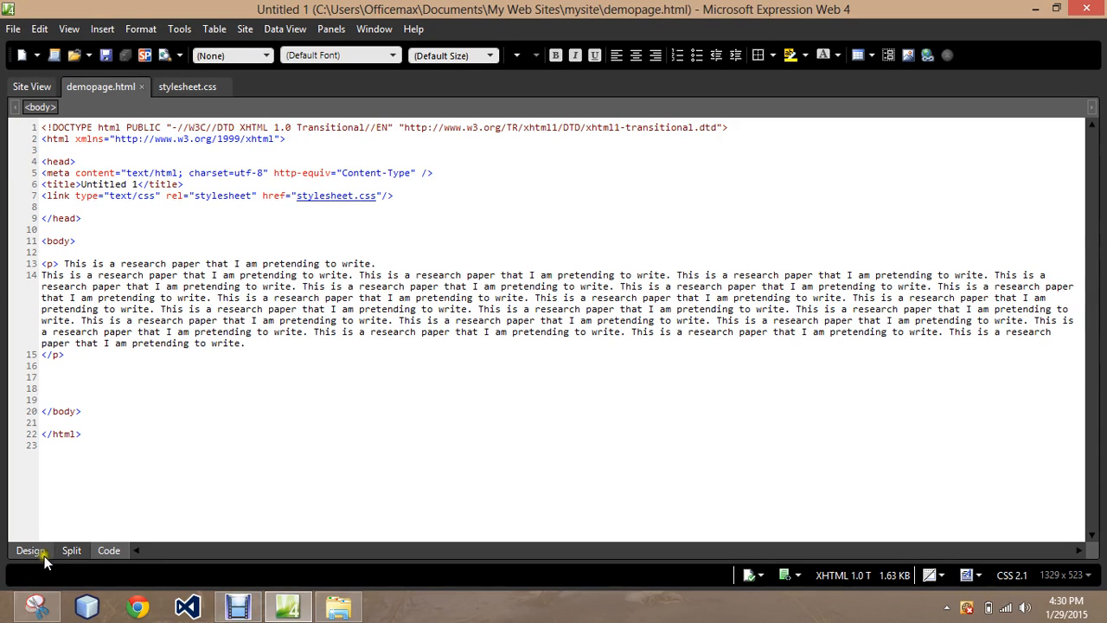
Switch demopage.html from Code view to Design view to see the rendered paragraph
left_click(31, 550)
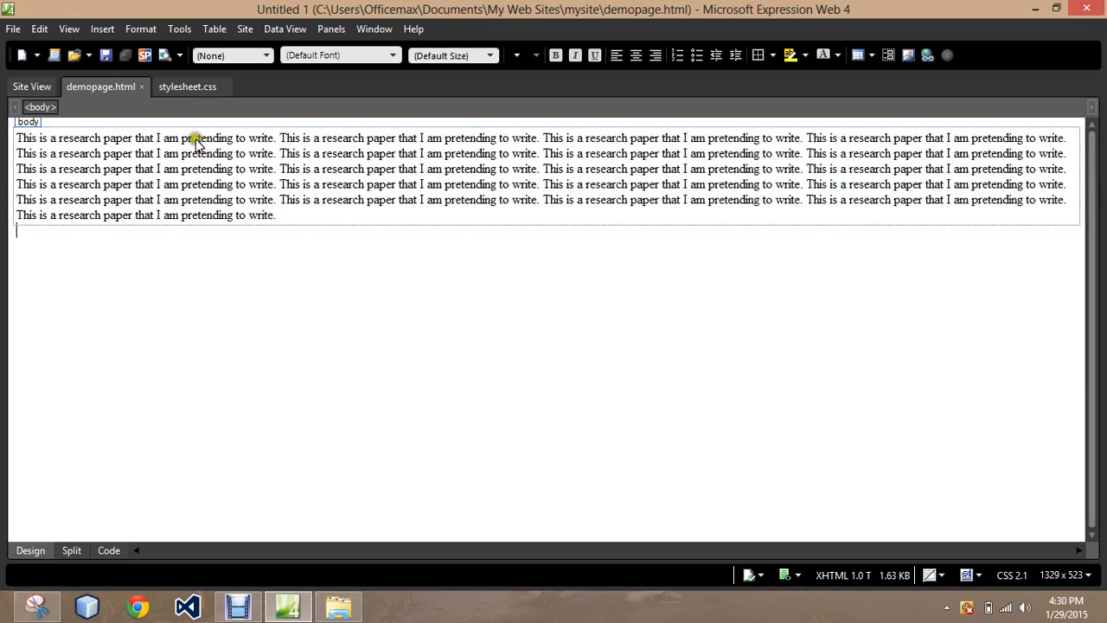
In stylesheet.css, start a p { rule and begin its text-indent property
left_click(187, 86)
type("p")
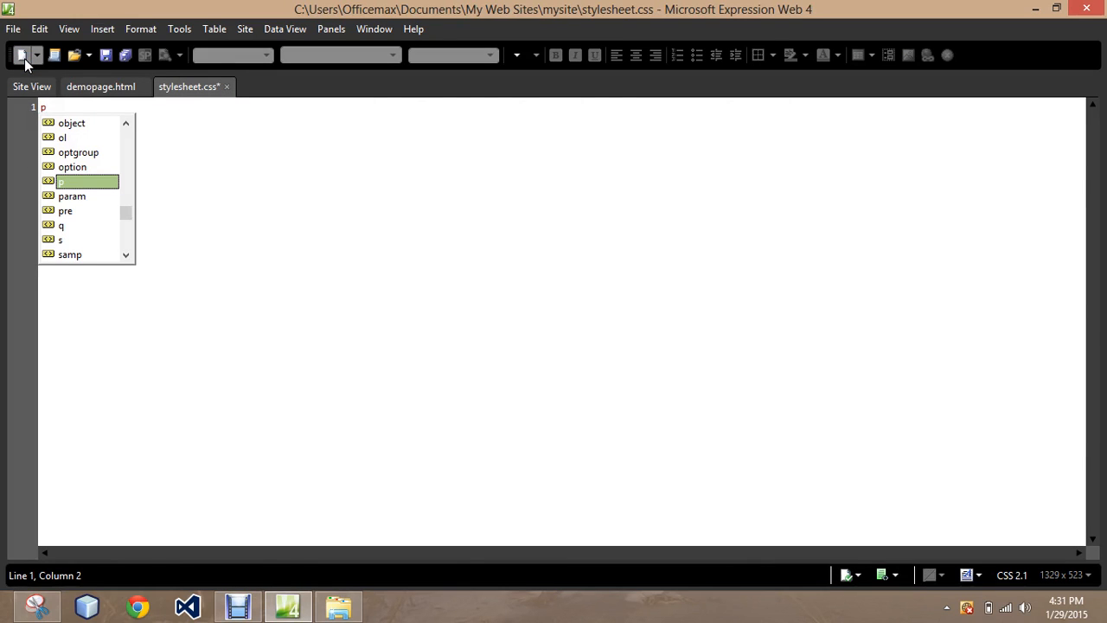
type("{")
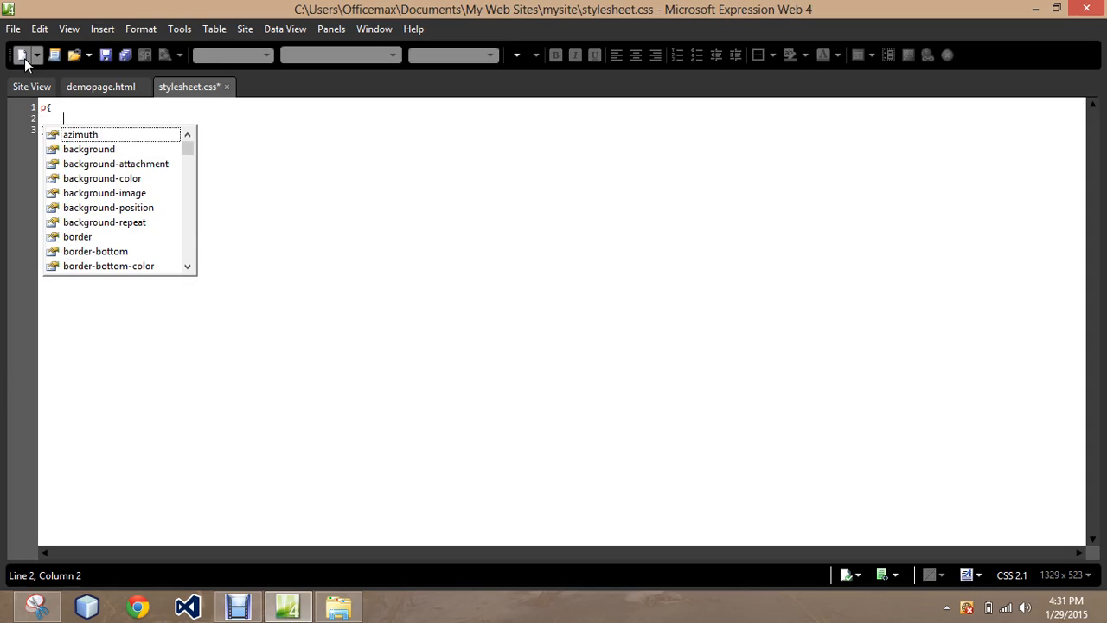
type("text")
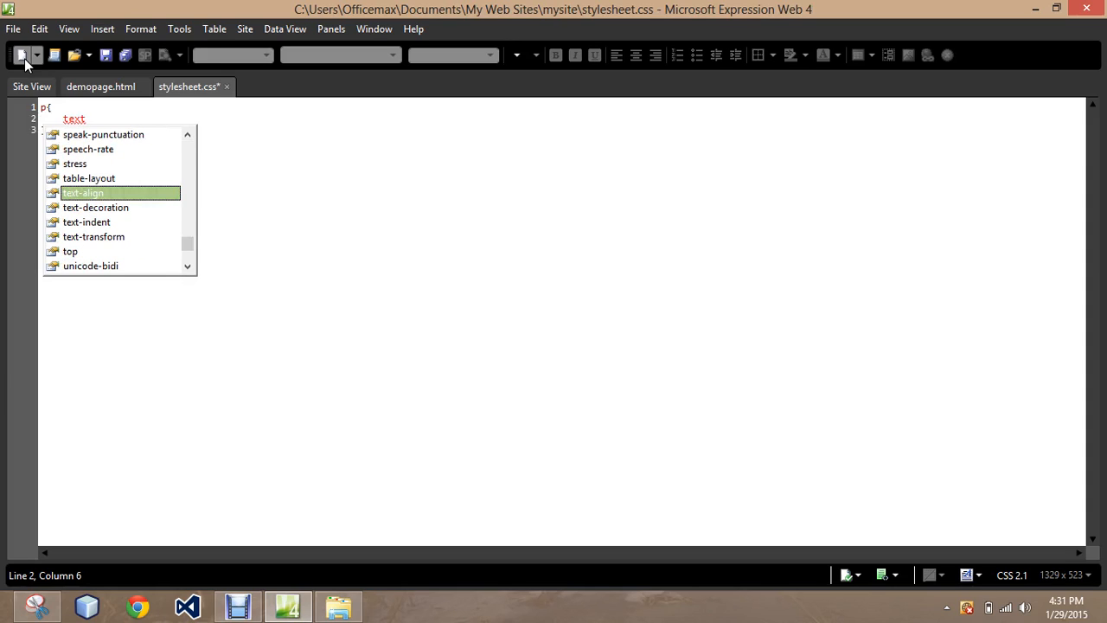
type(":")
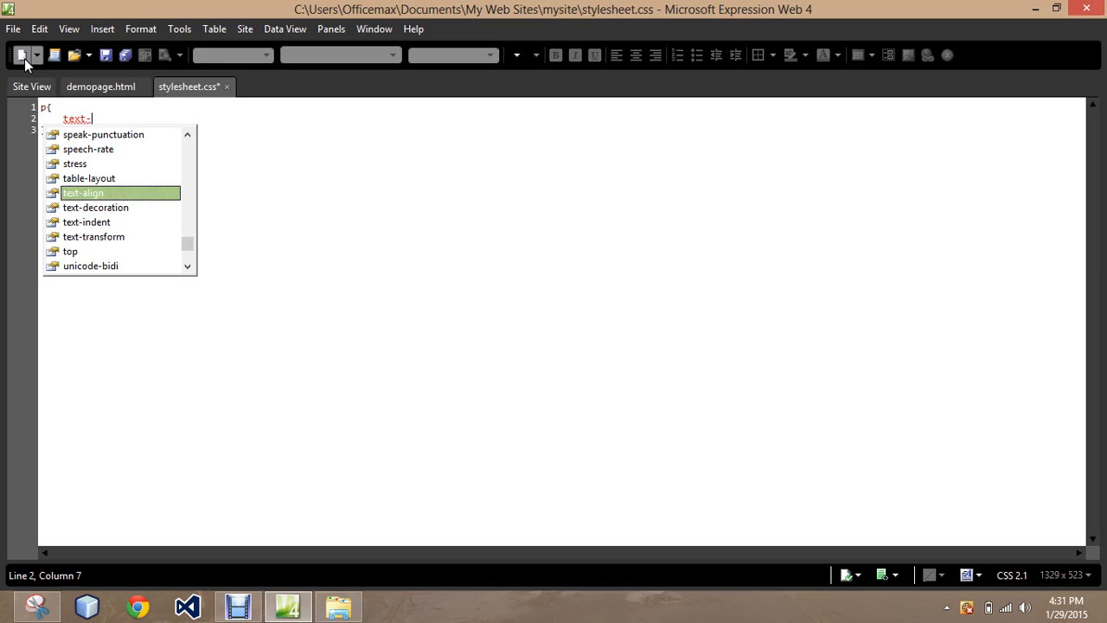
type("inde")
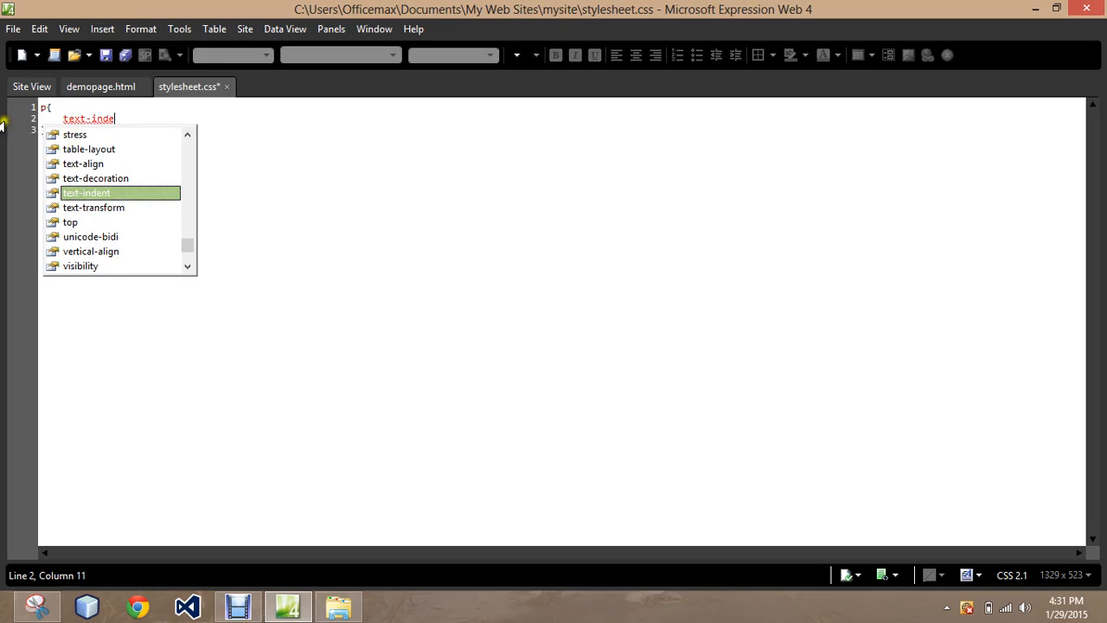
mouse_move(152, 215)
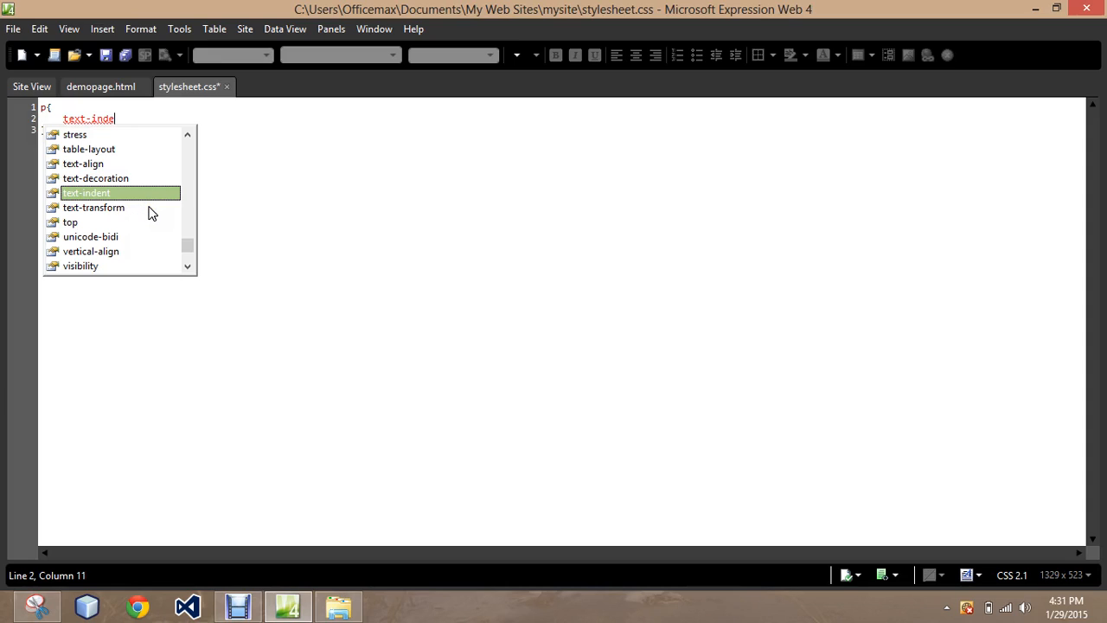
Complete text-indent from IntelliSense and give it the value 0.5in
double_click(86, 192)
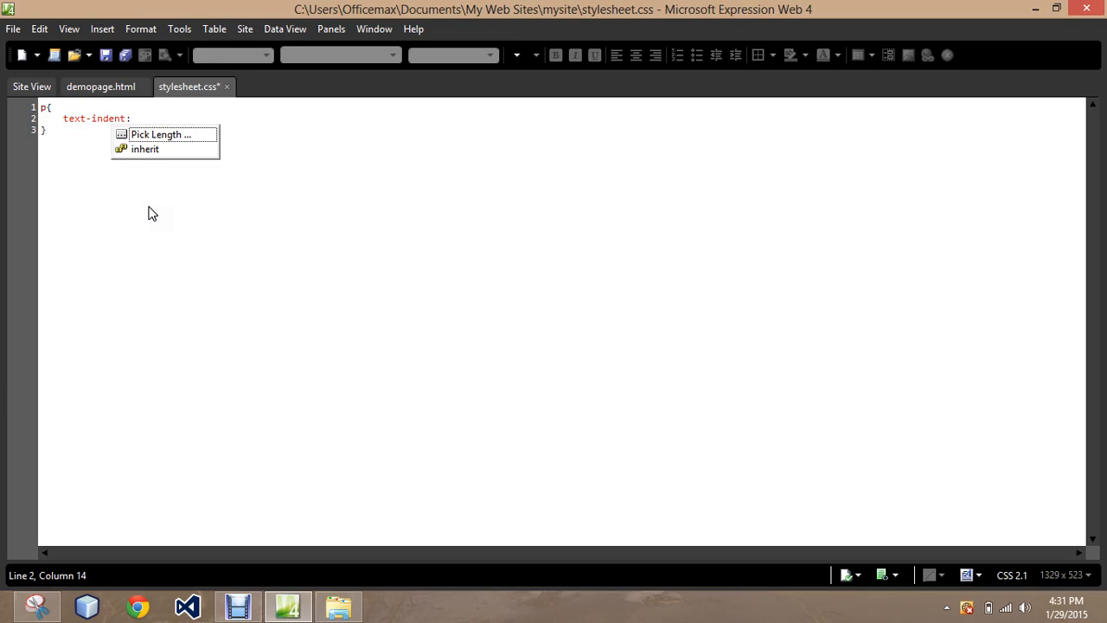
type("0.5in")
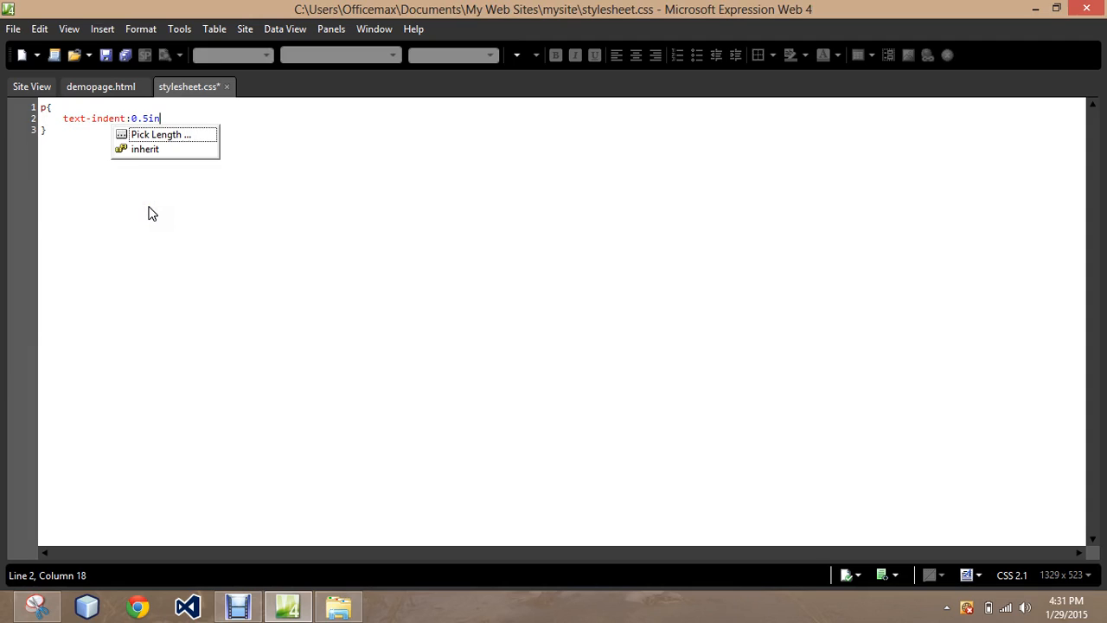